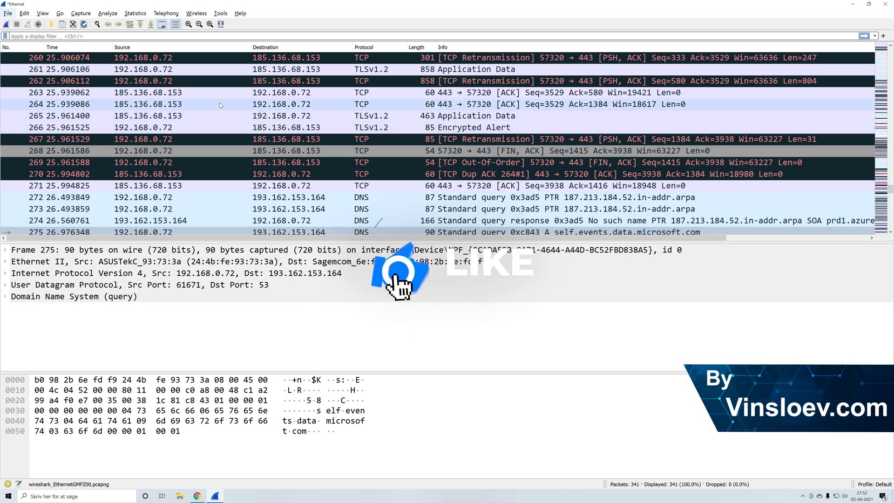
- Enable 'Resolve network (IP) addresses' in the Name Resolution preferences and confirm with OK
{"action": "left_click", "coordinate": [24, 12]}
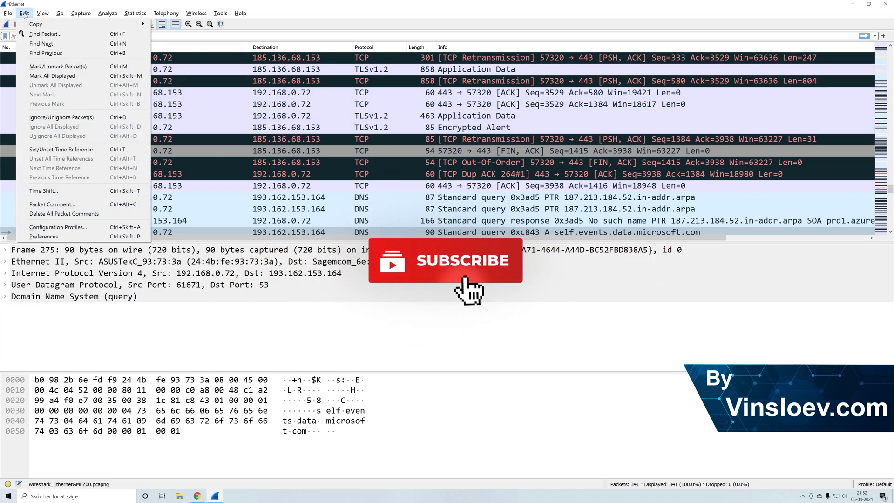
{"action": "left_click", "coordinate": [45, 236]}
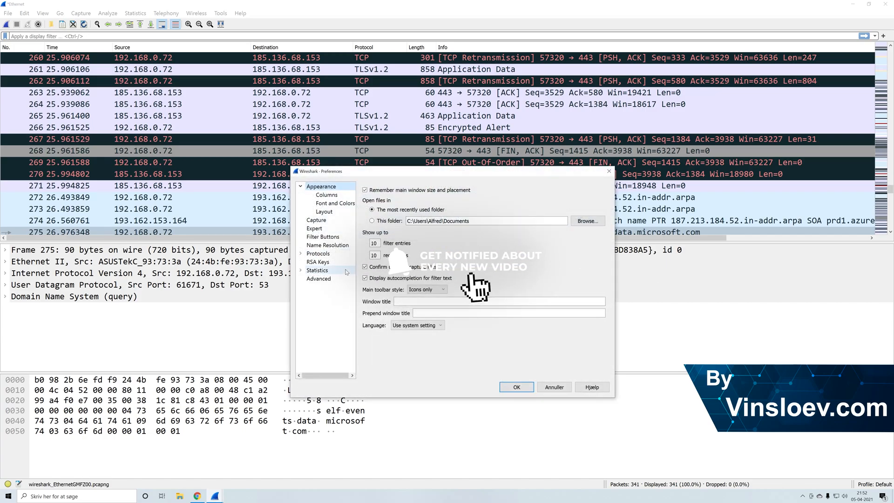
{"action": "left_click", "coordinate": [328, 246]}
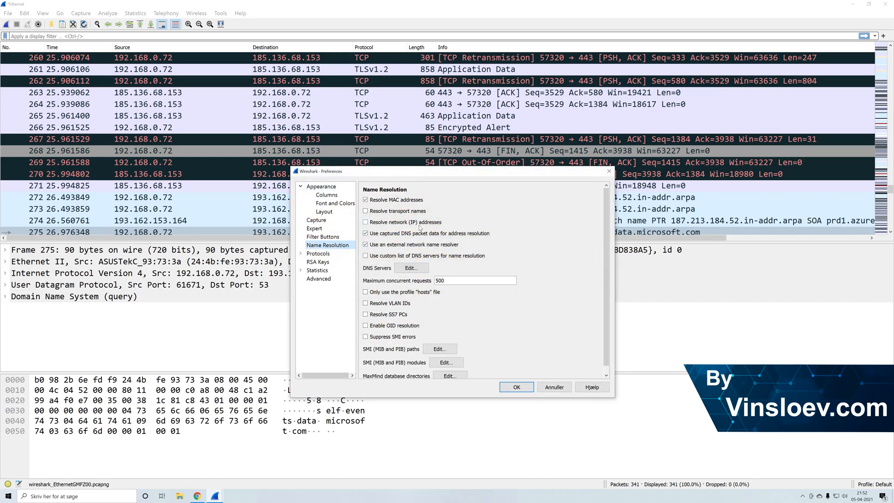
{"action": "left_click", "coordinate": [366, 222]}
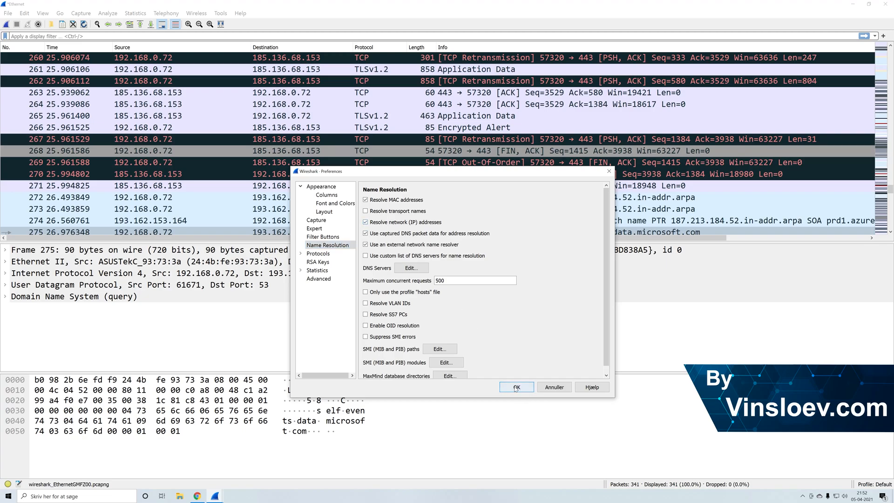
{"action": "left_click", "coordinate": [515, 386]}
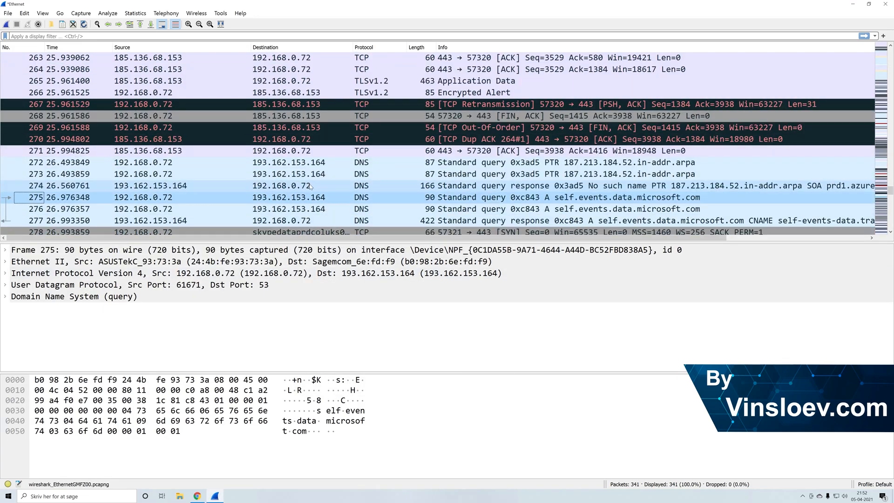
{"action": "scroll", "scroll_direction": "down", "scroll_amount": 3}
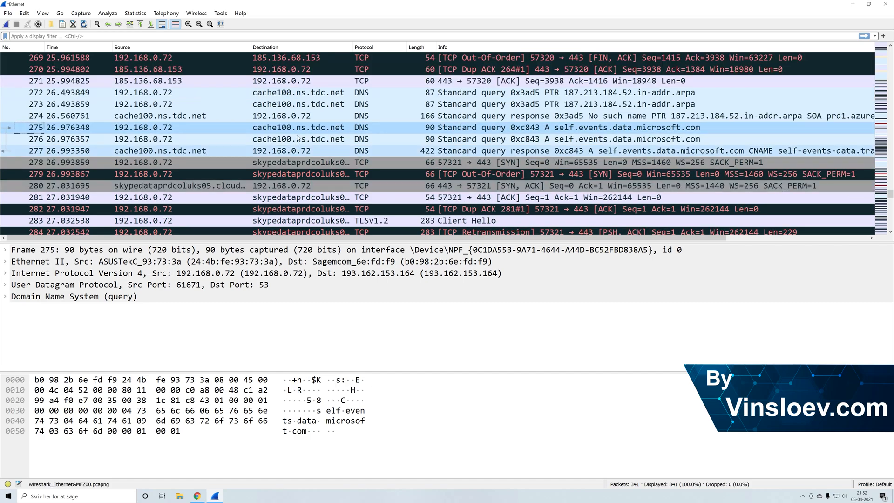
{"action": "left_click", "coordinate": [299, 104]}
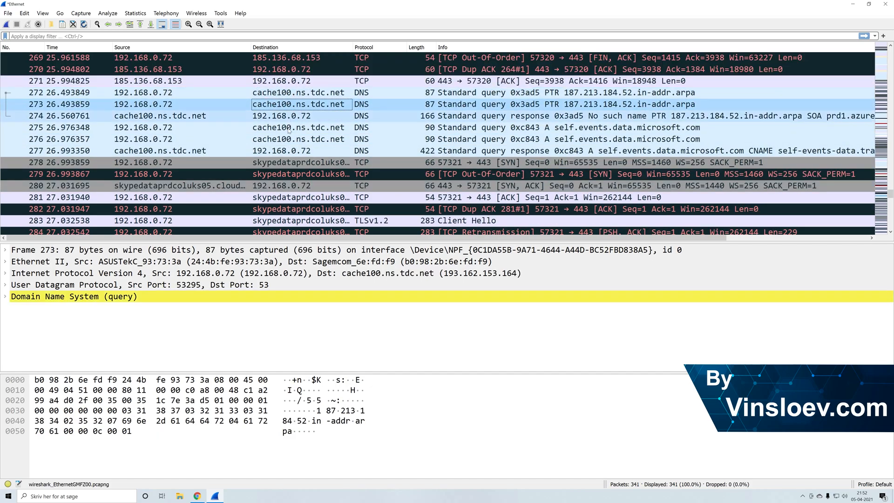
{"action": "scroll", "scroll_direction": "down", "scroll_amount": 3}
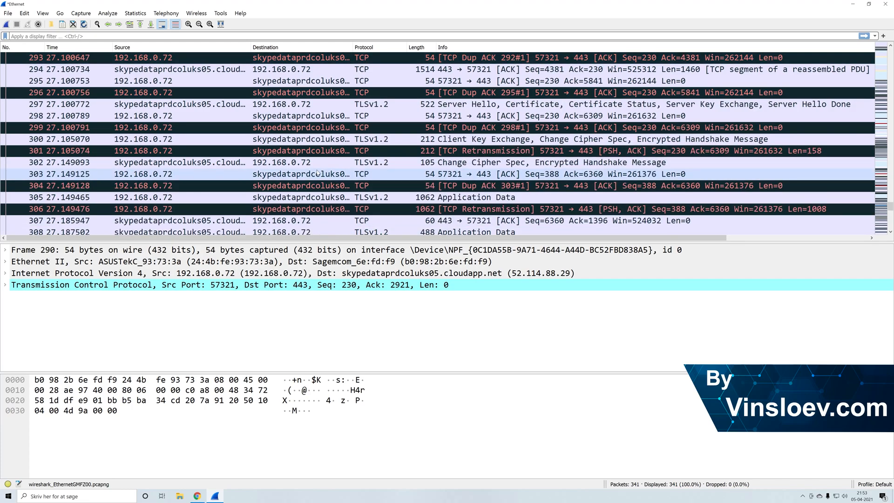
{"action": "scroll", "scroll_direction": "down", "scroll_amount": 3}
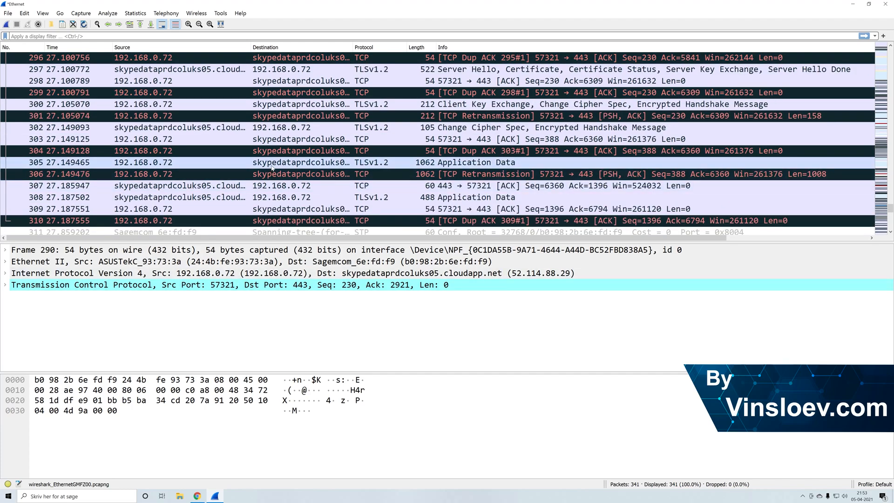
{"action": "mouse_move", "coordinate": [5, 23]}
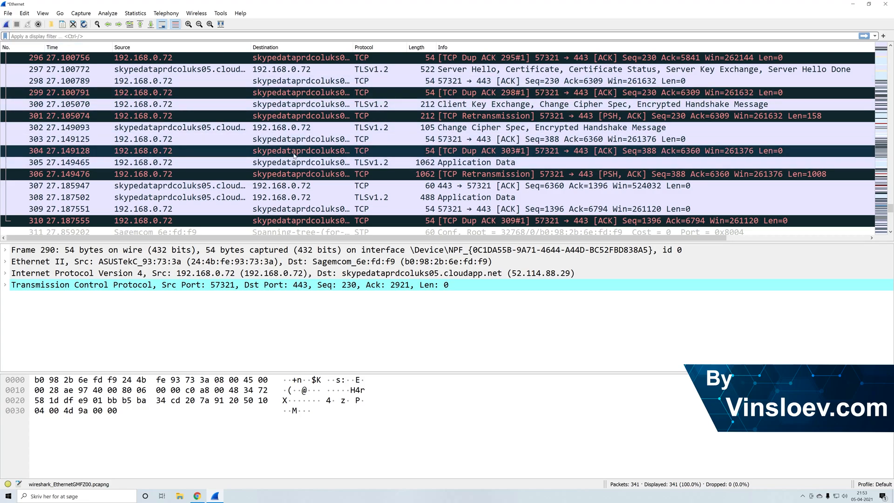
{"action": "scroll", "scroll_direction": "down", "scroll_amount": 3}
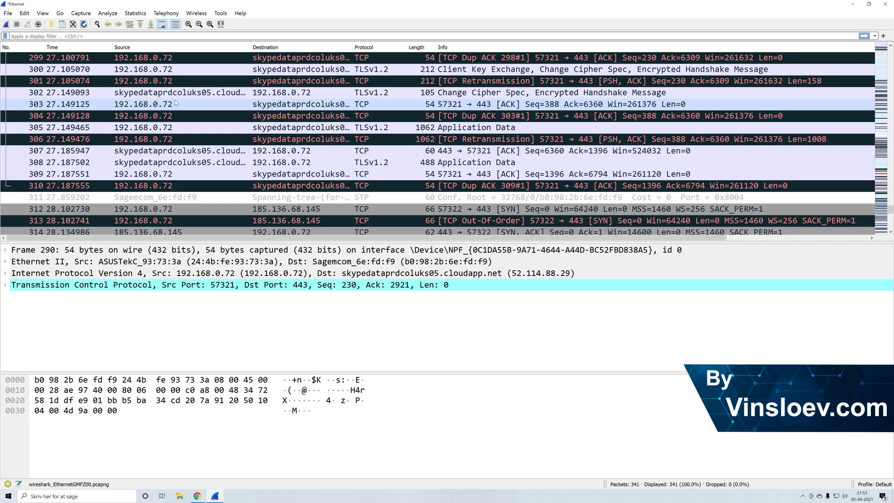
{"action": "mouse_move", "coordinate": [226, 122]}
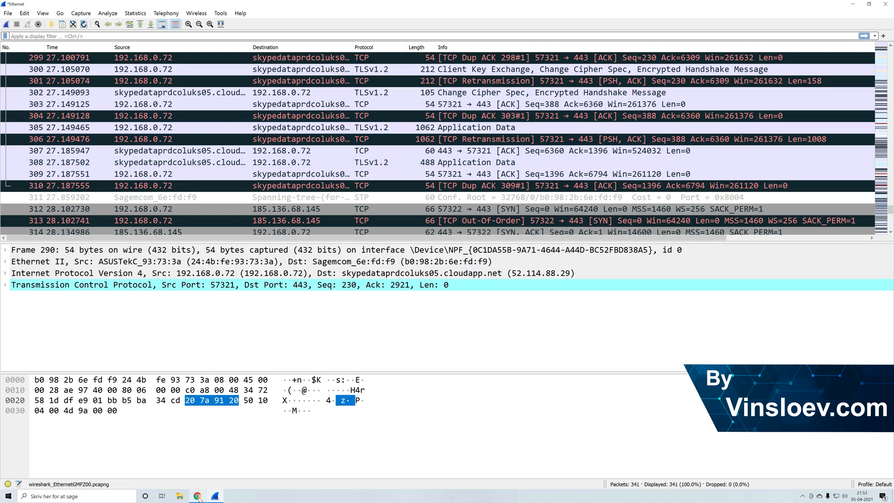
- Switch to the MaxMind page in Chrome and show the Download GeoIP2 databases page
{"action": "left_click", "coordinate": [196, 496]}
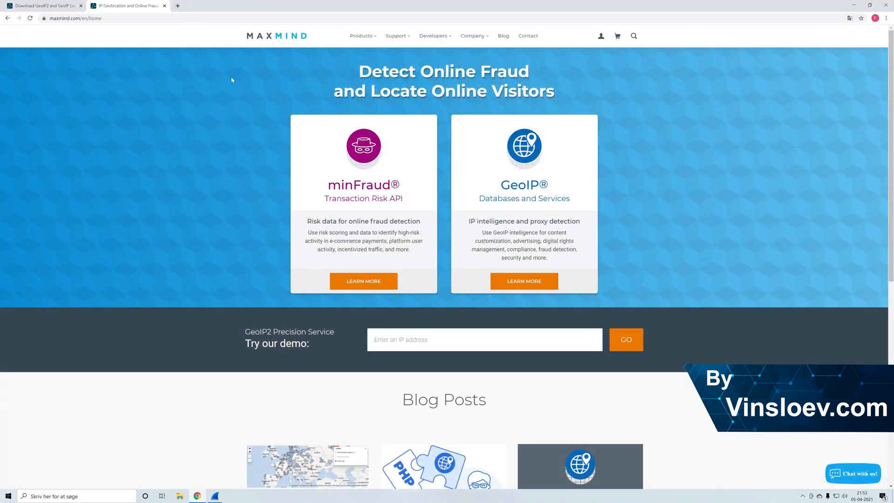
{"action": "mouse_move", "coordinate": [129, 46]}
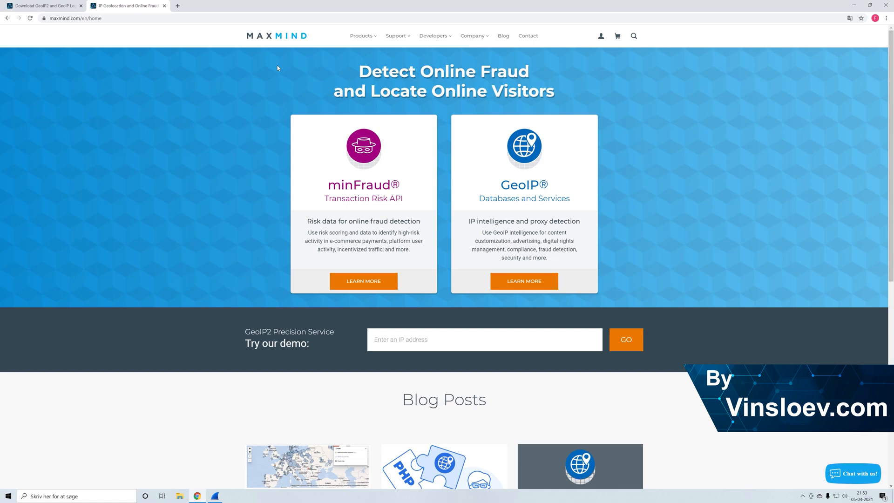
{"action": "mouse_move", "coordinate": [265, 69]}
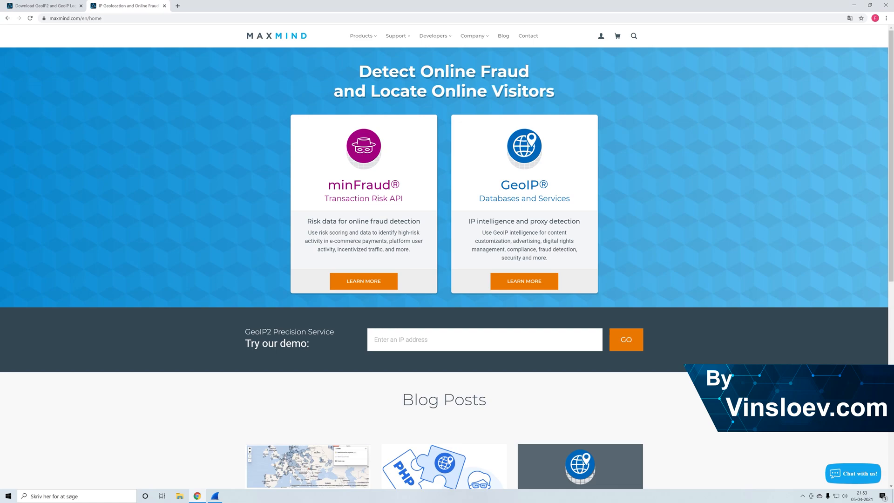
{"action": "left_click", "coordinate": [43, 5]}
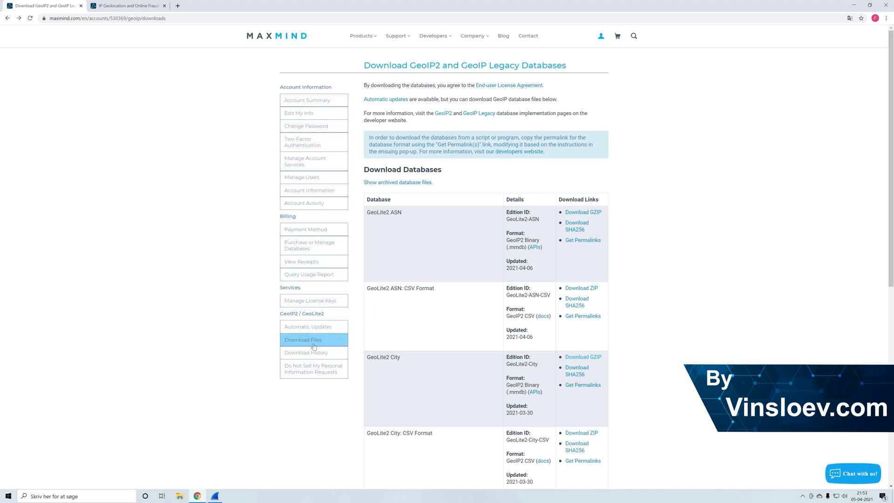
- Scroll the MaxMind downloads list to the GeoLite2 ASN, City and Country entries
{"action": "scroll", "scroll_direction": "down", "scroll_amount": 3}
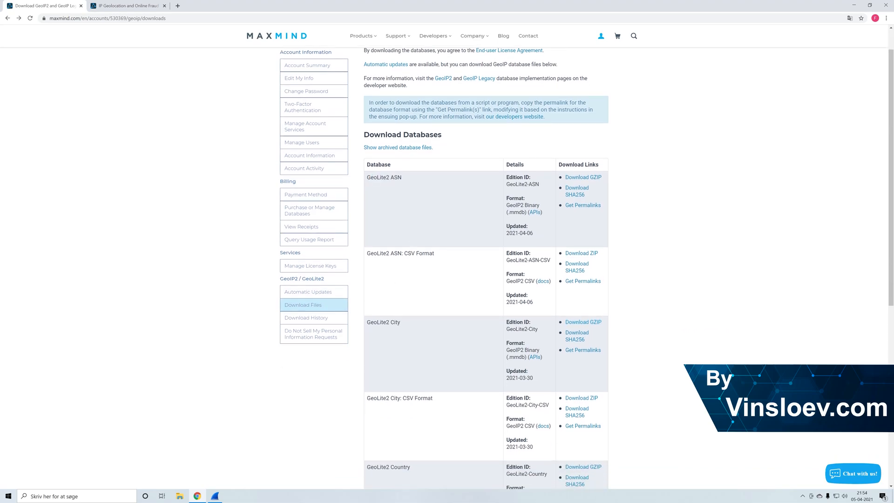
{"action": "scroll", "scroll_direction": "down", "scroll_amount": 3}
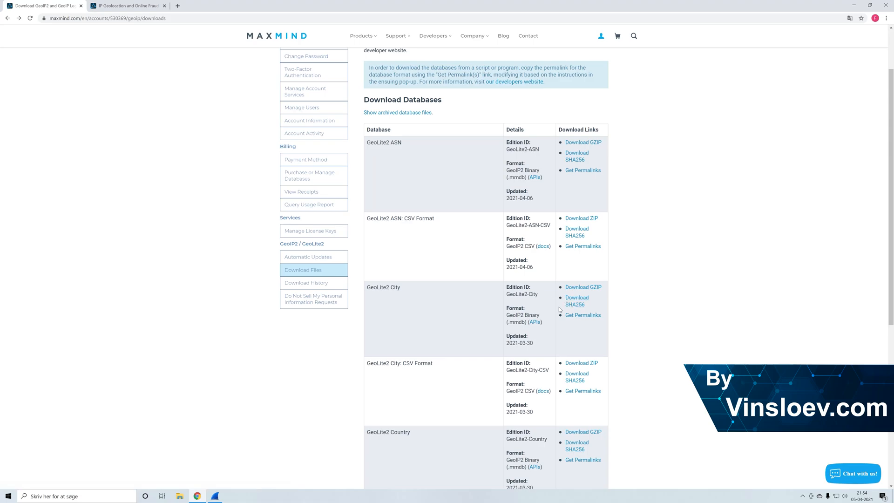
{"action": "mouse_move", "coordinate": [559, 310]}
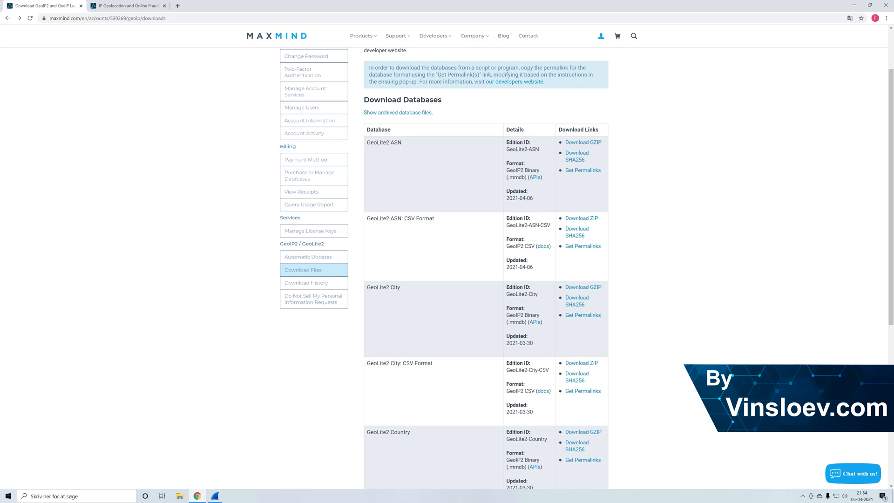
{"action": "mouse_move", "coordinate": [401, 324]}
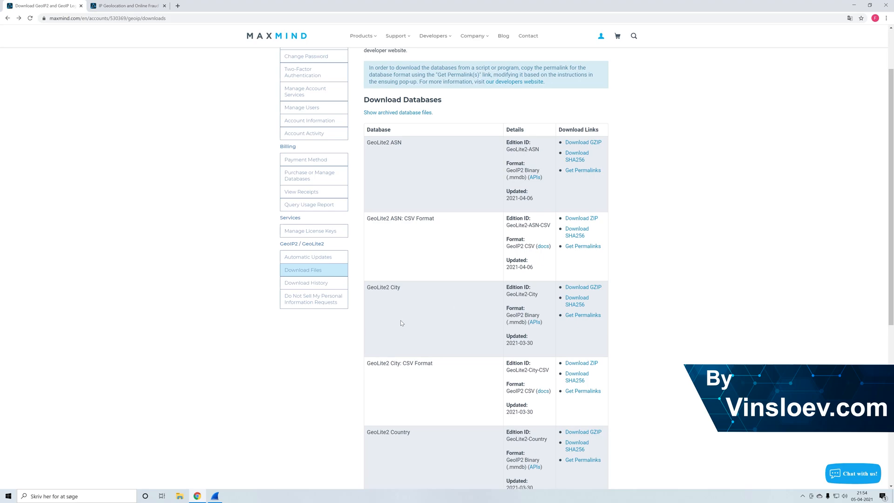
{"action": "mouse_move", "coordinate": [404, 286]}
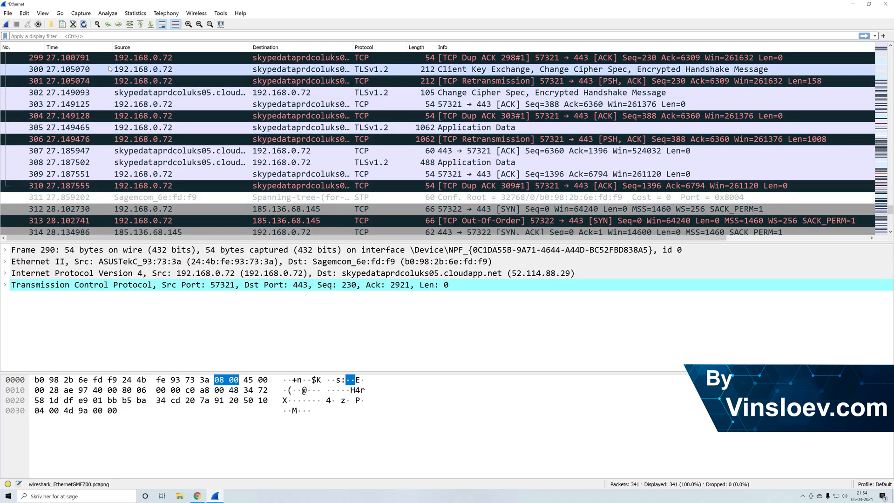
- Open the MaxMind database directories editor from Preferences > Name Resolution
{"action": "left_click", "coordinate": [23, 12]}
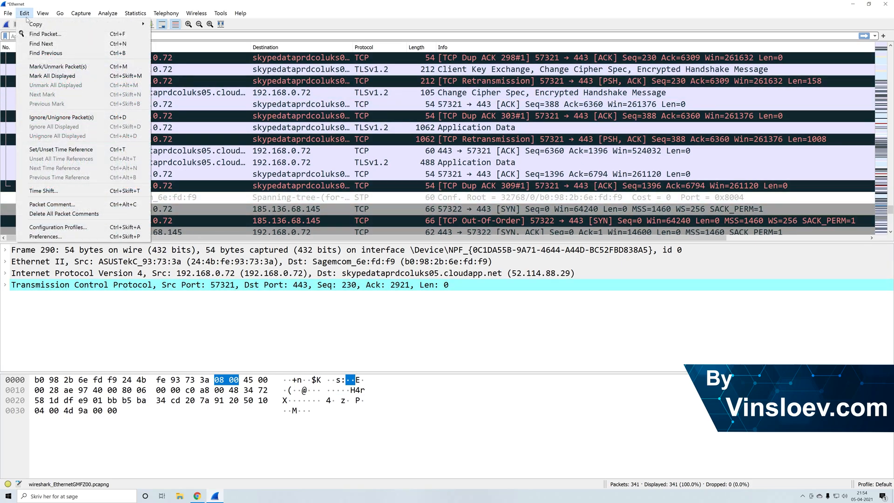
{"action": "mouse_move", "coordinate": [45, 237]}
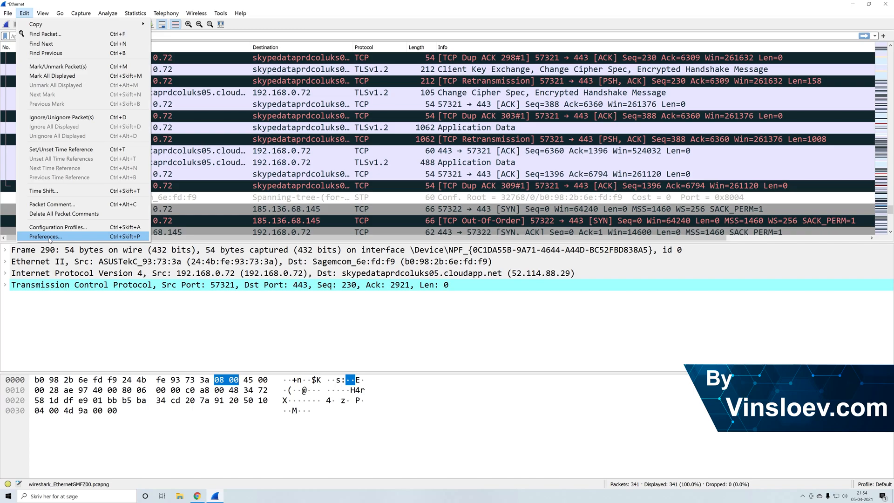
{"action": "mouse_move", "coordinate": [50, 239]}
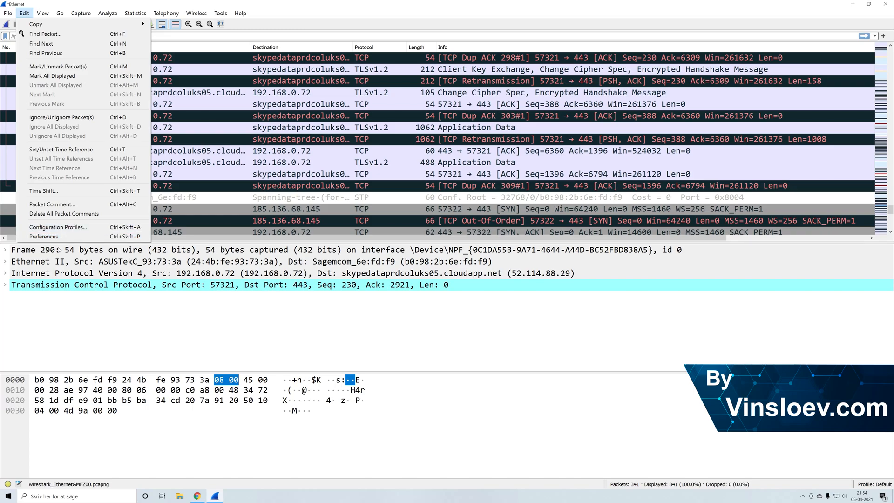
{"action": "left_click", "coordinate": [45, 237]}
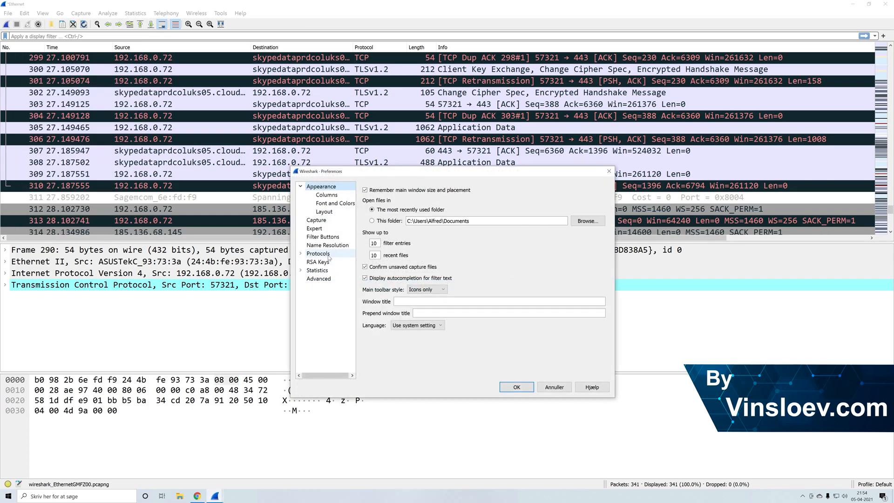
{"action": "left_click", "coordinate": [327, 244]}
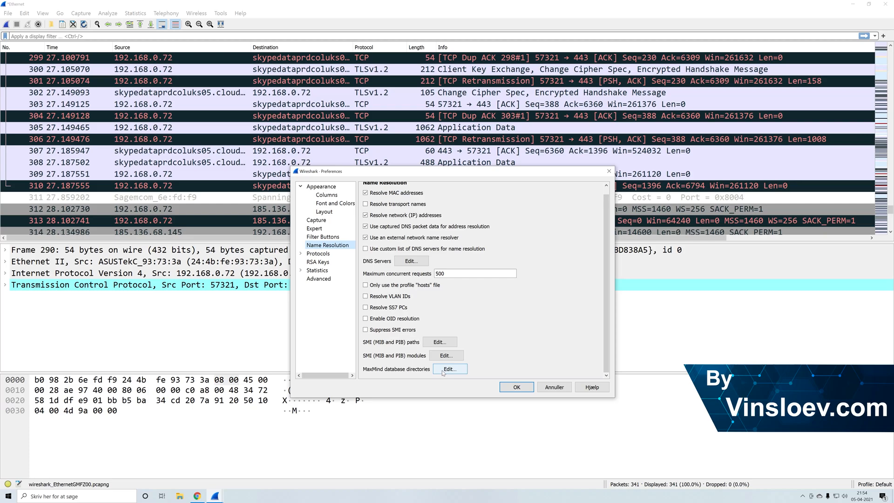
{"action": "left_click", "coordinate": [449, 369]}
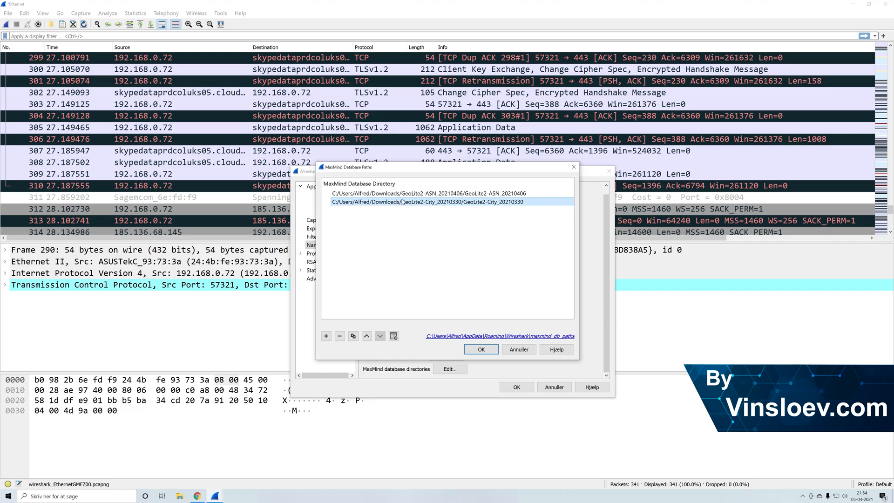
- Add an entry browsing to Downloads > GeoLite2-City_20210330, then close the directory list and Preferences
{"action": "left_click", "coordinate": [414, 193]}
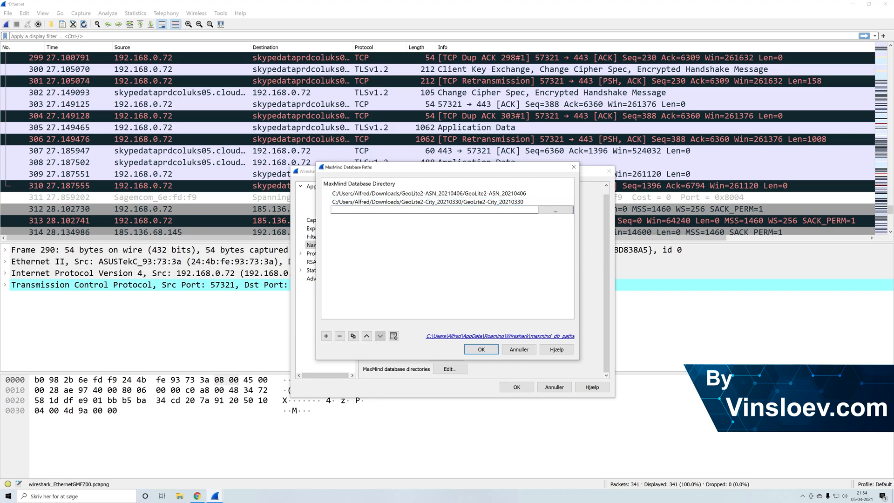
{"action": "left_click", "coordinate": [555, 210]}
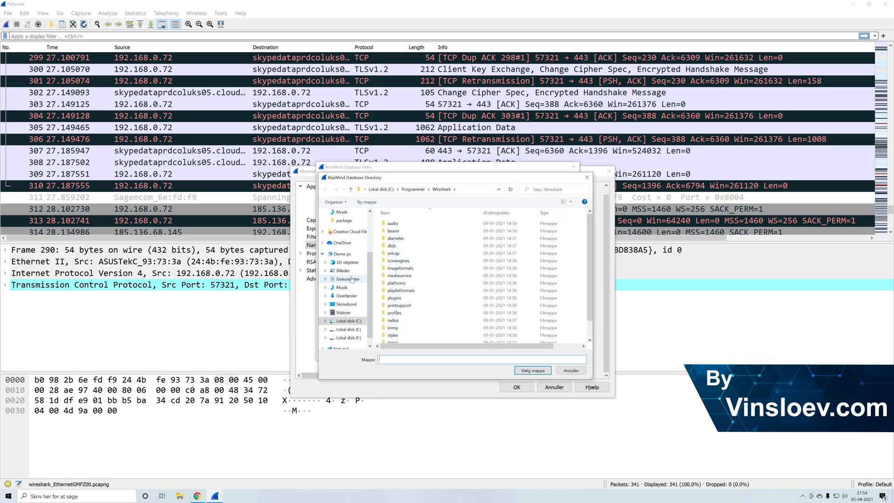
{"action": "left_click", "coordinate": [345, 295]}
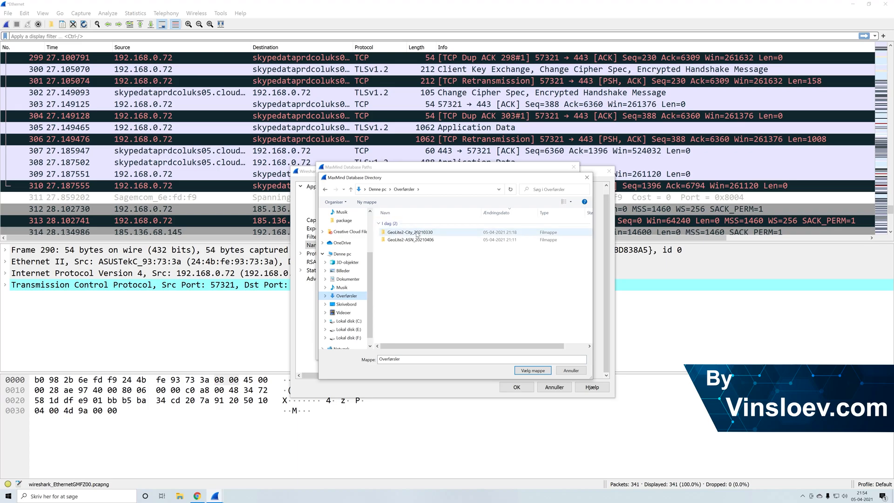
{"action": "left_click", "coordinate": [408, 232]}
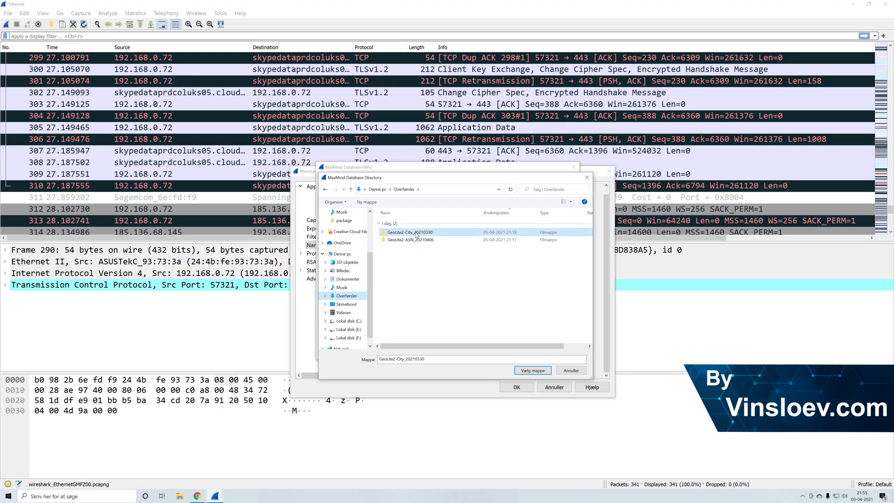
{"action": "double_click", "coordinate": [408, 232]}
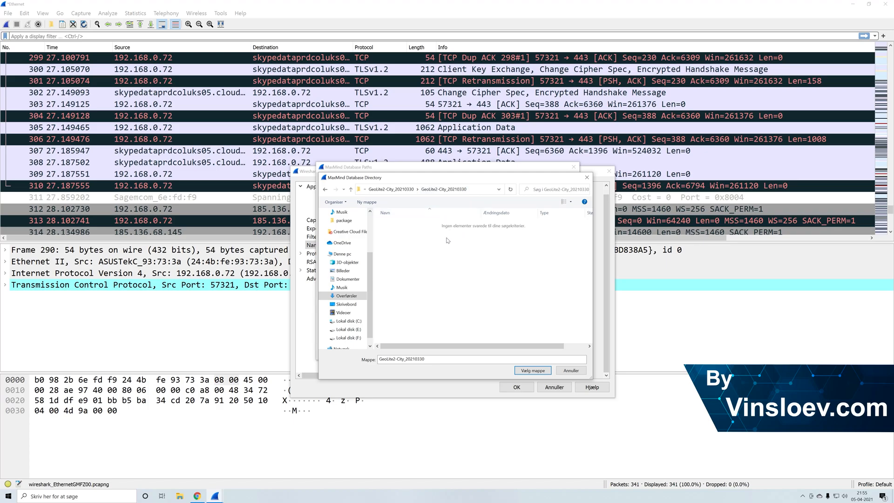
{"action": "mouse_move", "coordinate": [439, 198]}
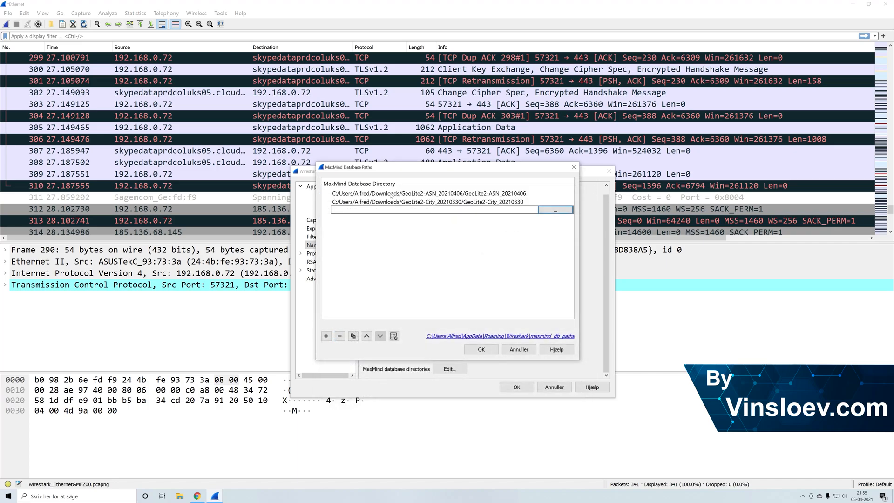
{"action": "left_click", "coordinate": [427, 202]}
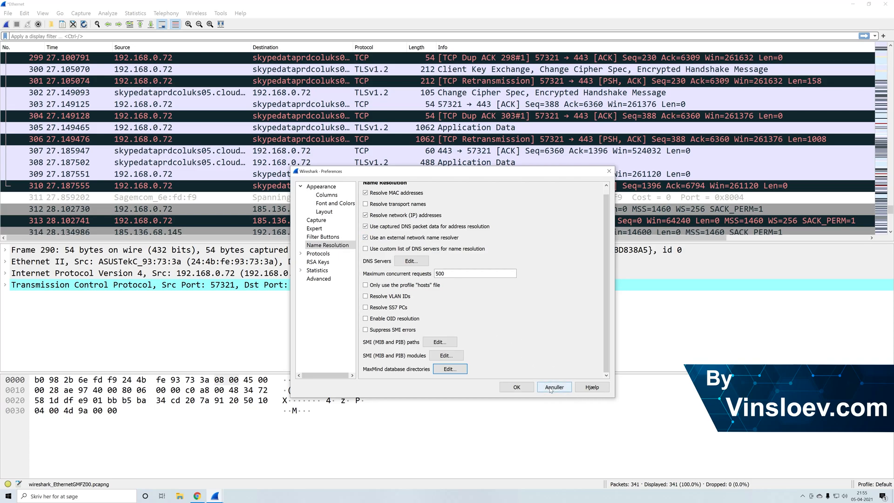
{"action": "left_click", "coordinate": [552, 387]}
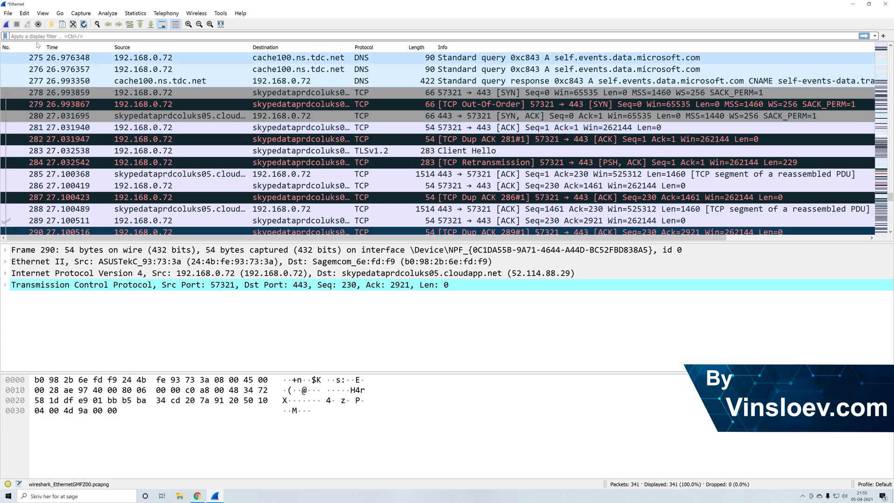
- Start a new capture without saving the previous packets and view Statistics > Endpoints
{"action": "left_click", "coordinate": [5, 24]}
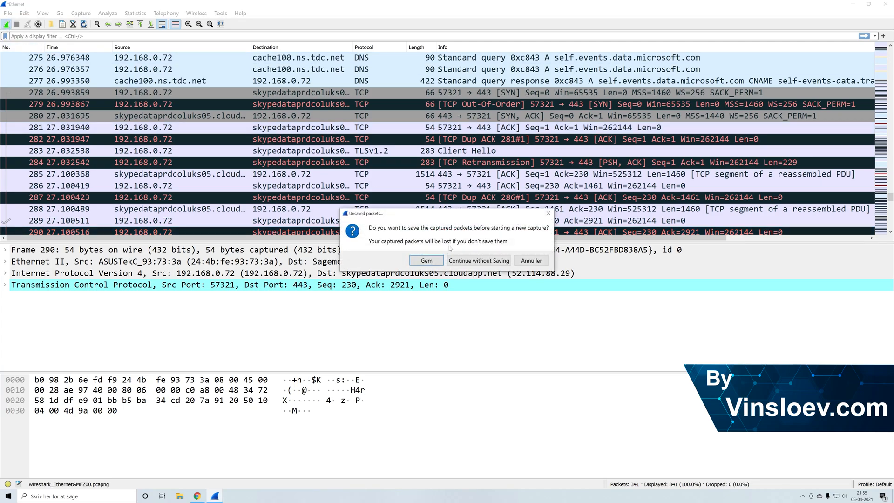
{"action": "left_click", "coordinate": [479, 261]}
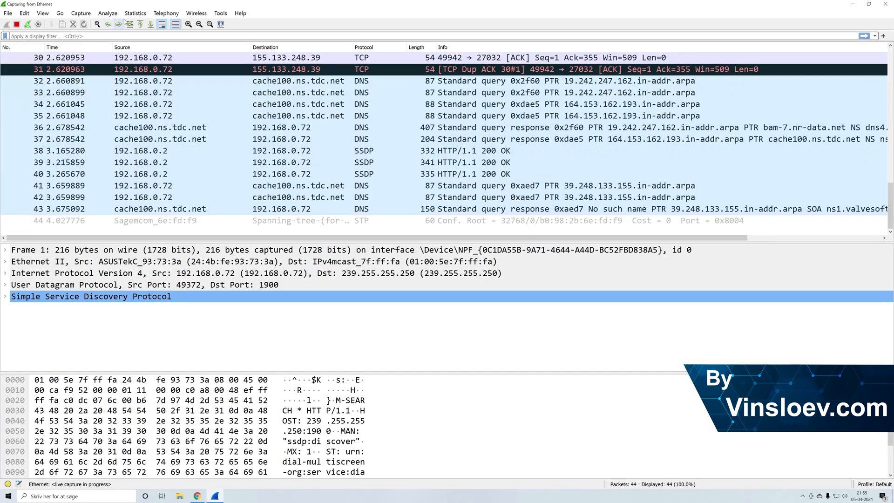
{"action": "left_click", "coordinate": [134, 13]}
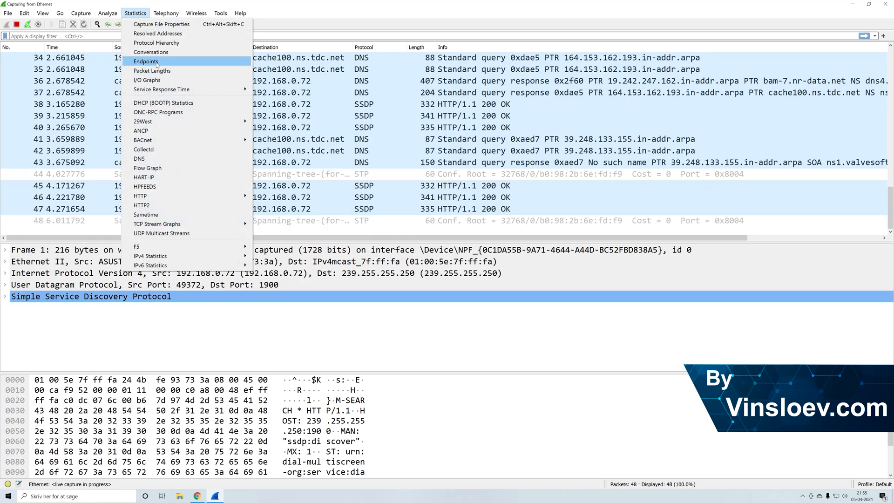
{"action": "left_click", "coordinate": [146, 61]}
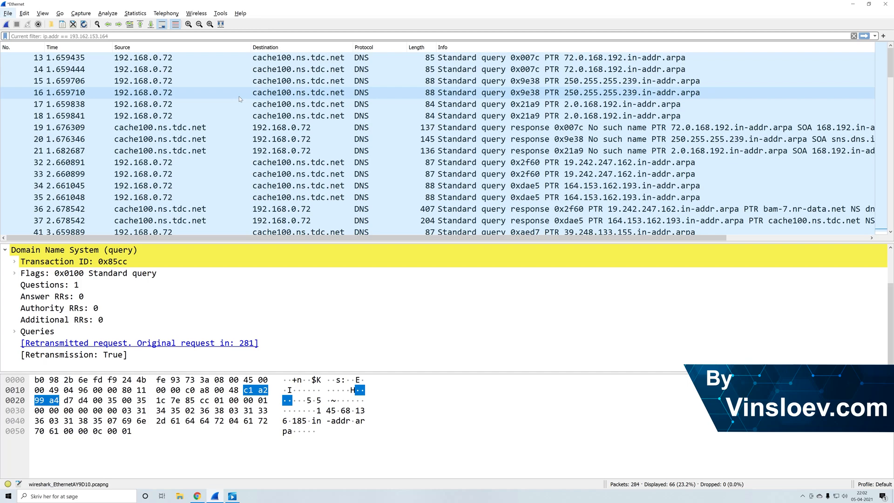
- Open Help > About Wireshark to view version 3.4.2 build info with MaxMind DB resolver
{"action": "left_click", "coordinate": [279, 139]}
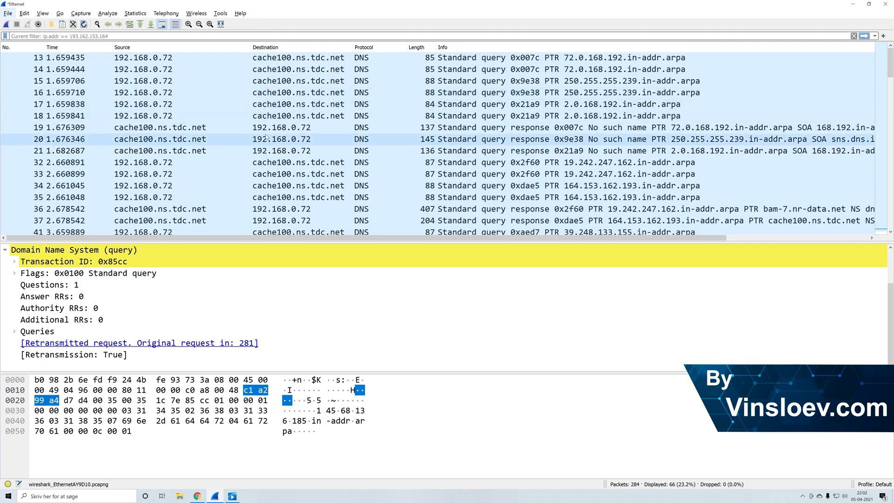
{"action": "left_click", "coordinate": [239, 13]}
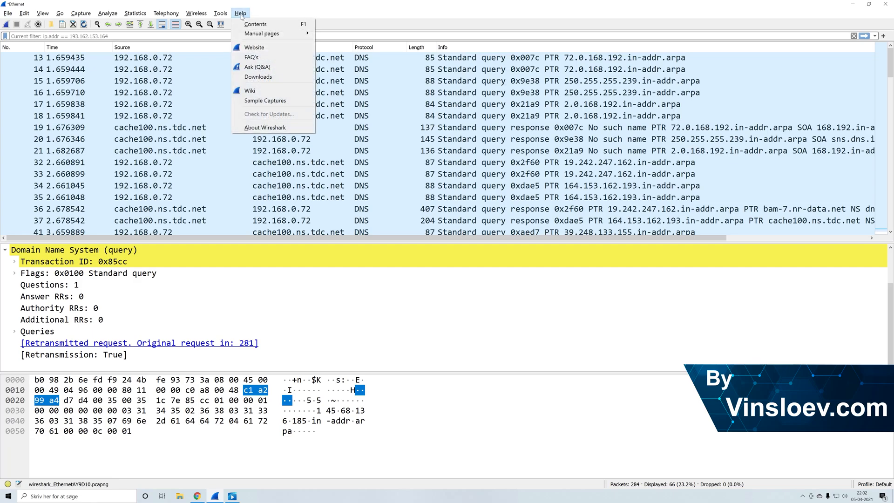
{"action": "left_click", "coordinate": [264, 127]}
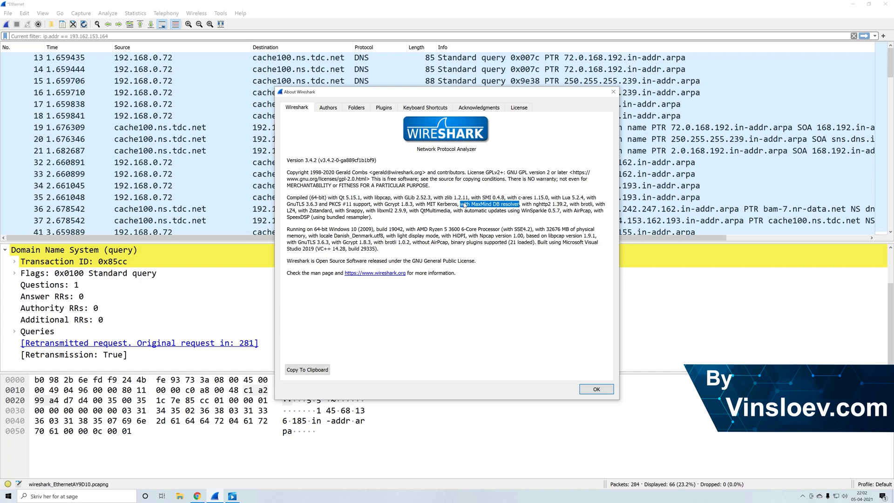
{"action": "mouse_move", "coordinate": [484, 212]}
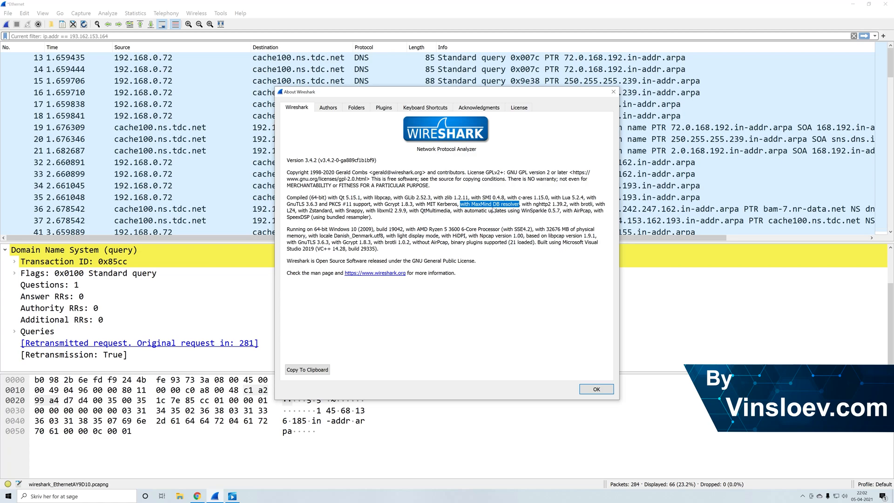
{"action": "mouse_move", "coordinate": [596, 374]}
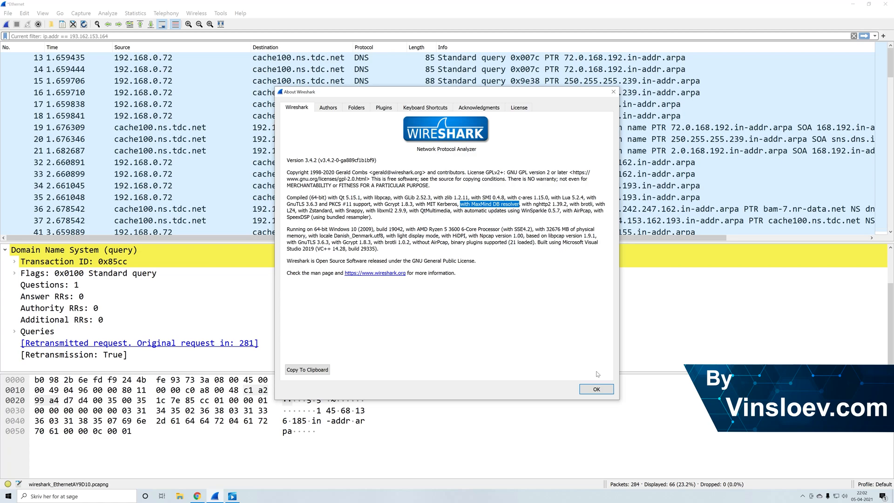